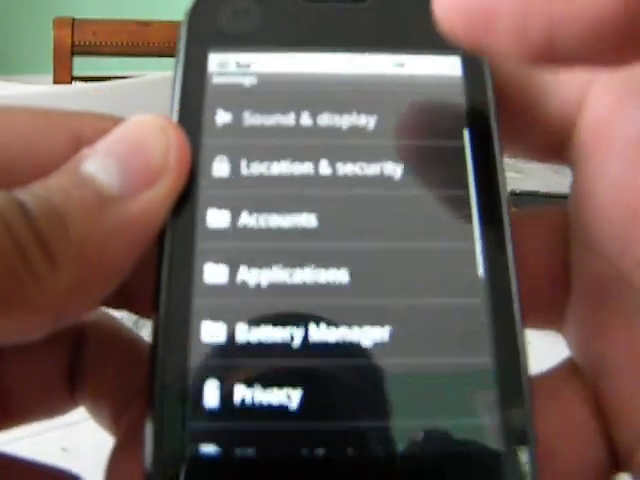
Accept the Navigation beta caution notice, keeping 'Show this message next time' checked
scroll(down, 3)
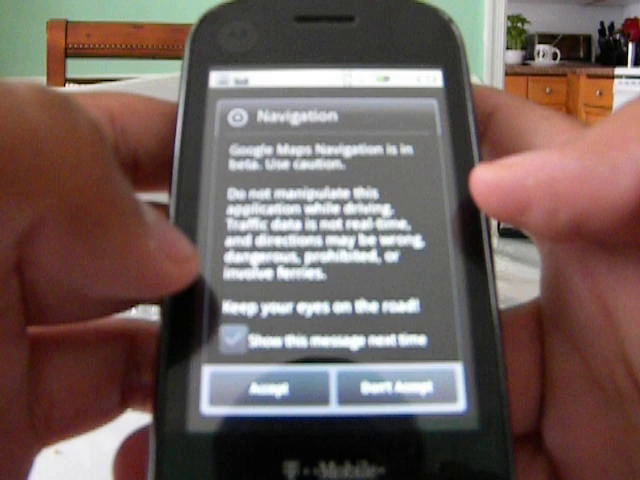
click(236, 338)
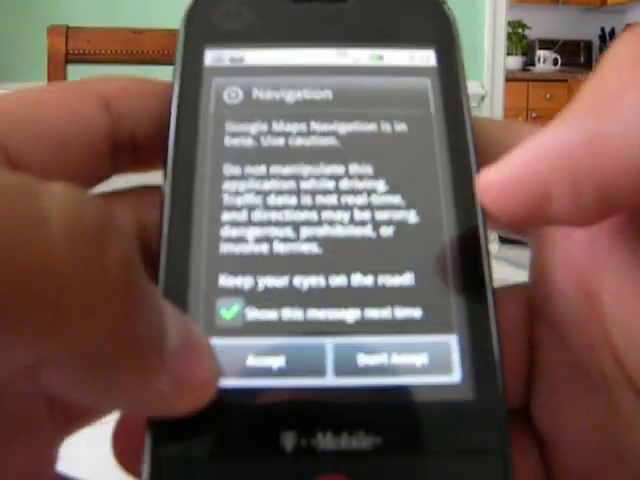
click(268, 373)
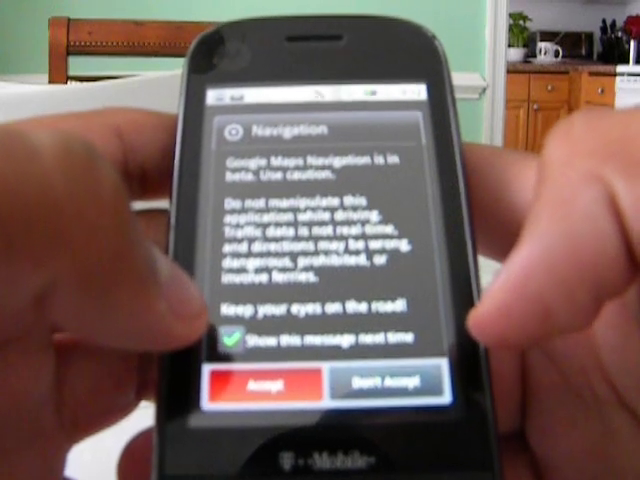
click(258, 385)
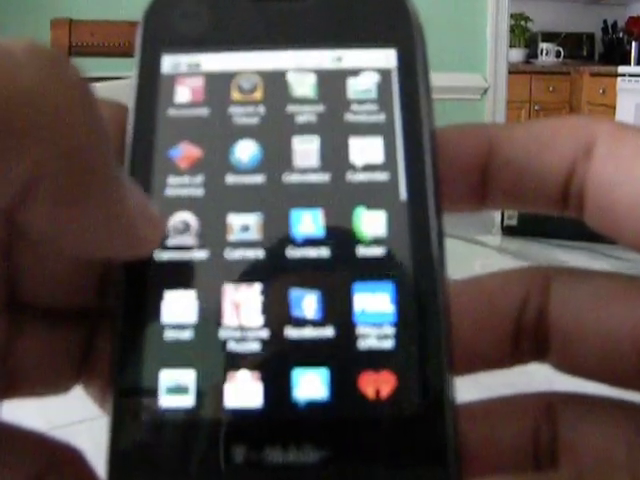
Scroll through the app drawer and the Choose widget list to reach Social Status and Sticky Note
scroll(down, 3)
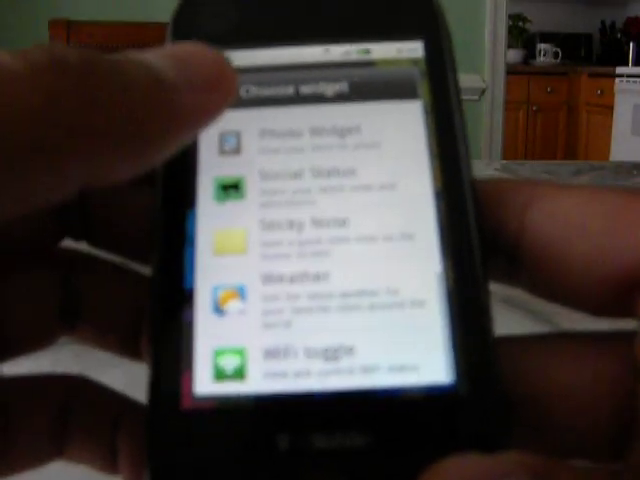
scroll(down, 3)
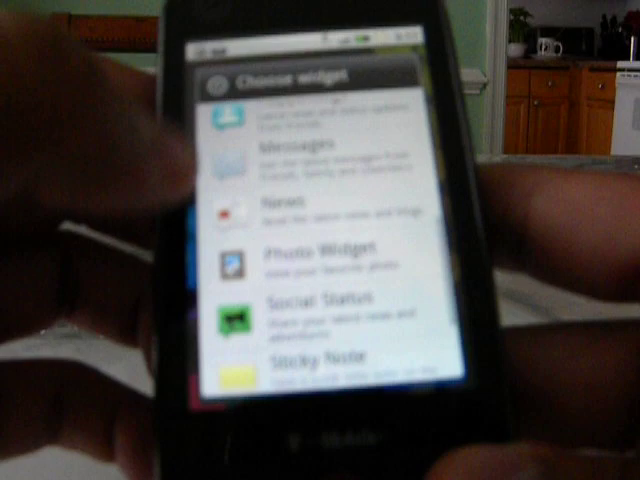